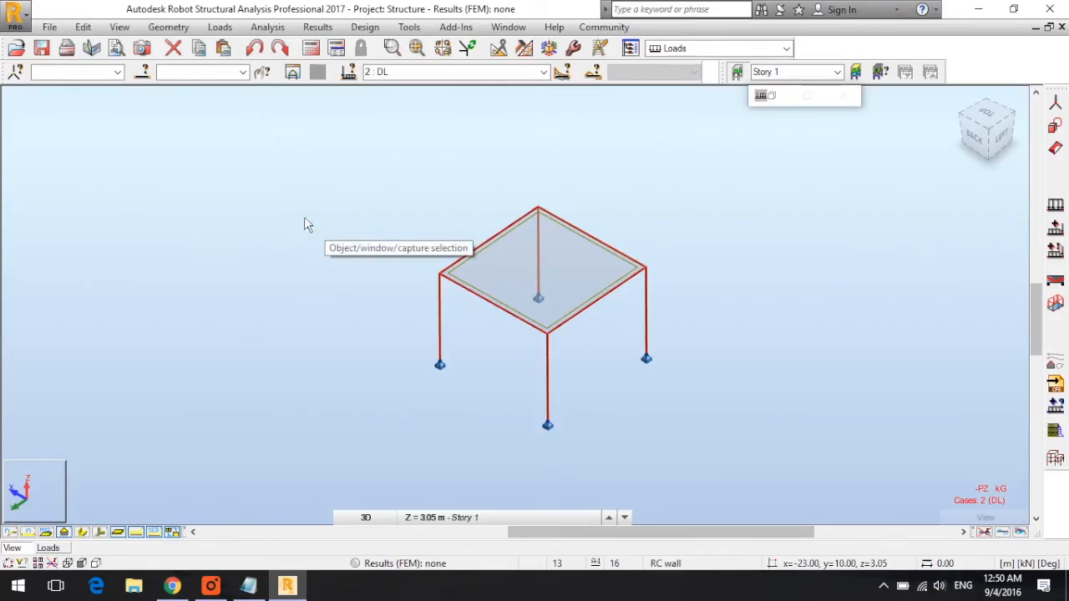
pyautogui.moveTo(807, 248)
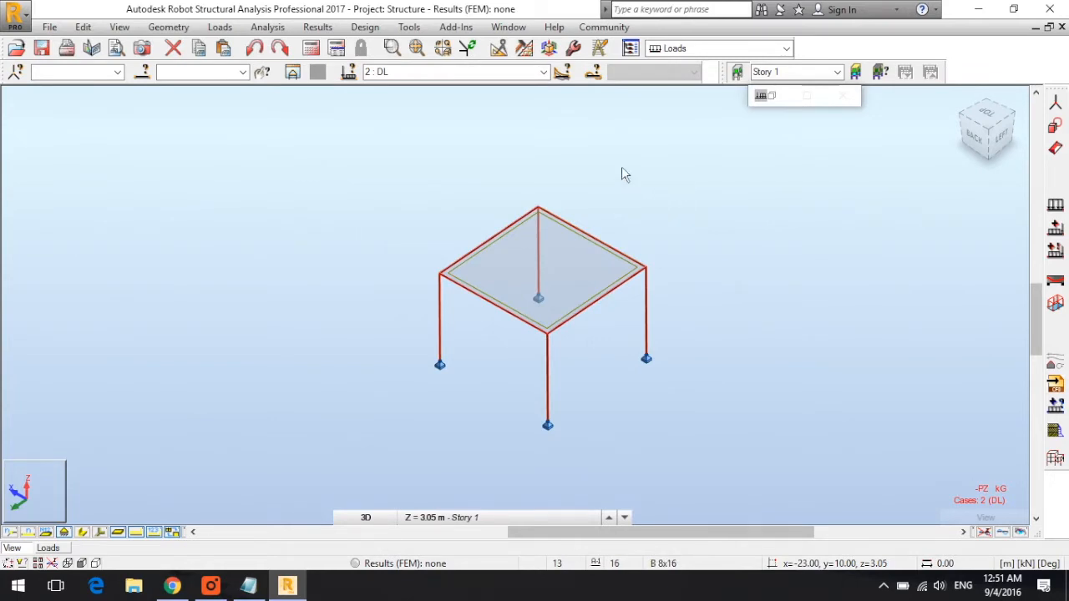
# Make 2: DL the current load case and show the list of model layouts
pyautogui.click(543, 72)
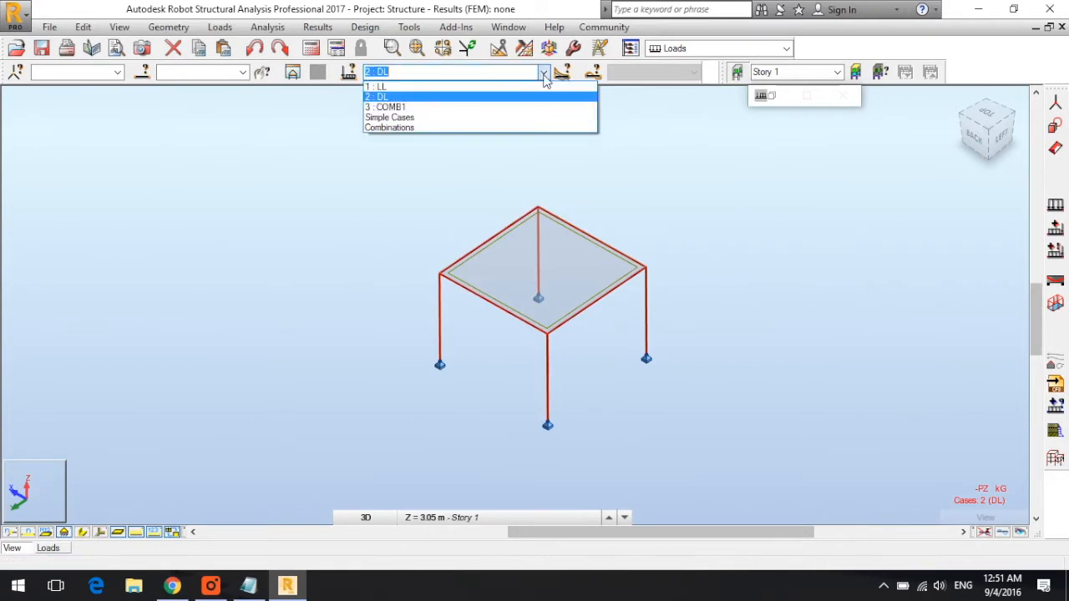
pyautogui.moveTo(441, 106)
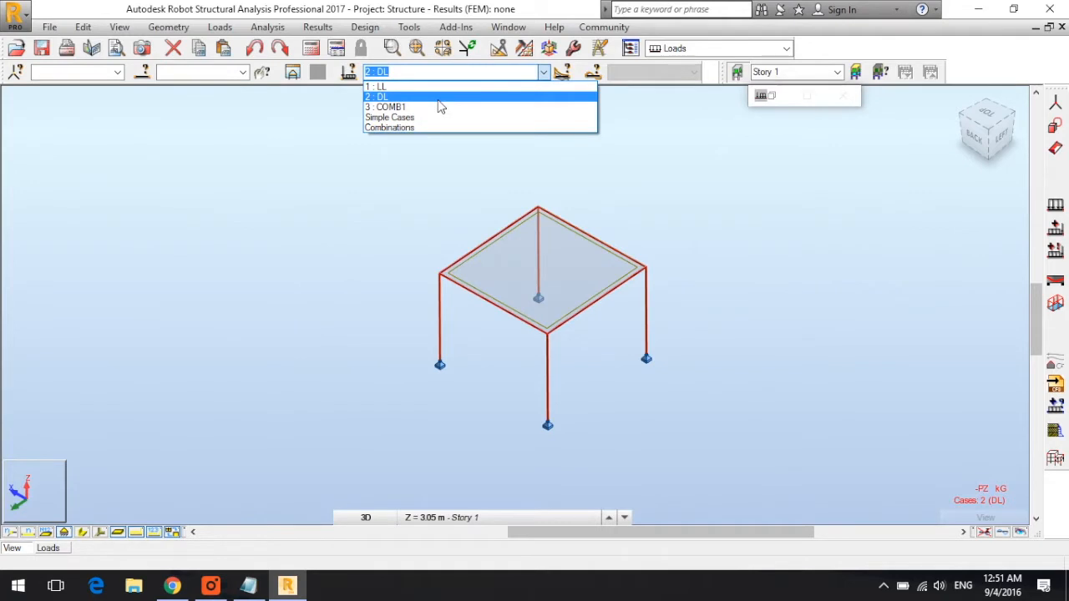
pyautogui.click(379, 96)
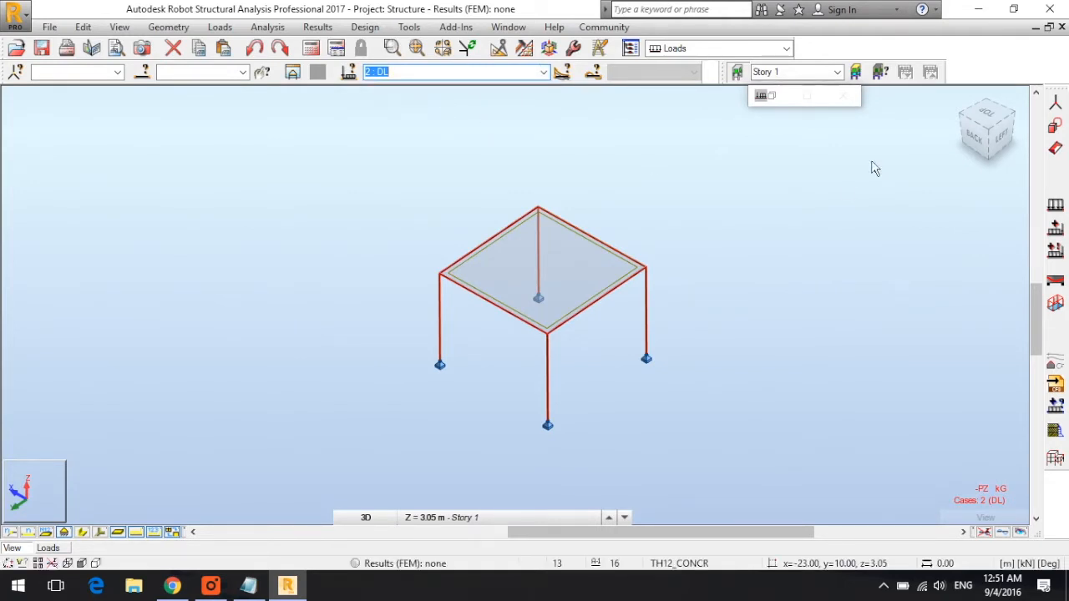
pyautogui.click(786, 47)
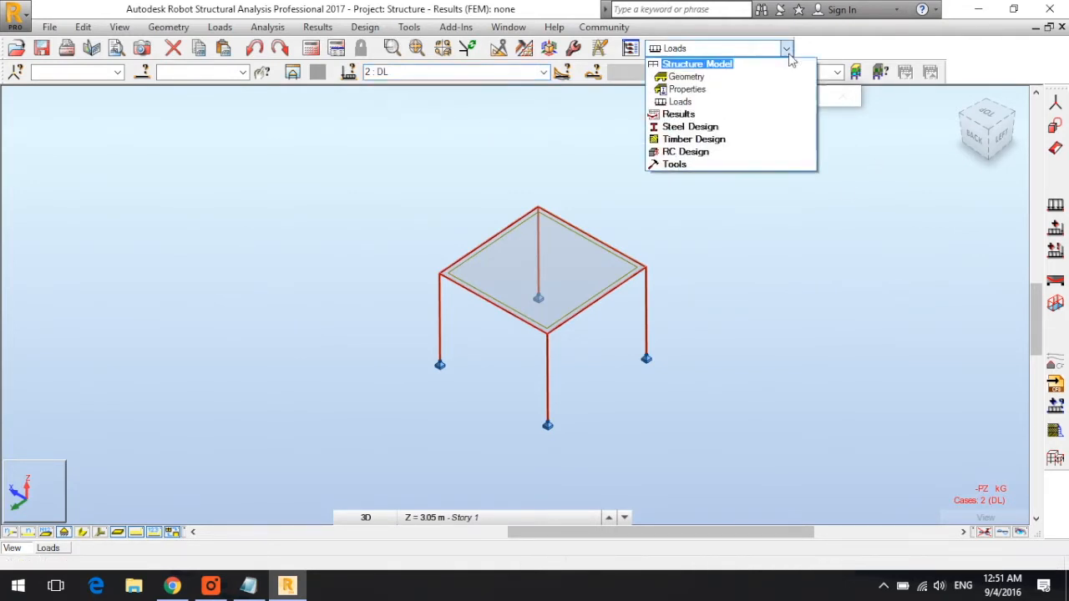
pyautogui.moveTo(706, 102)
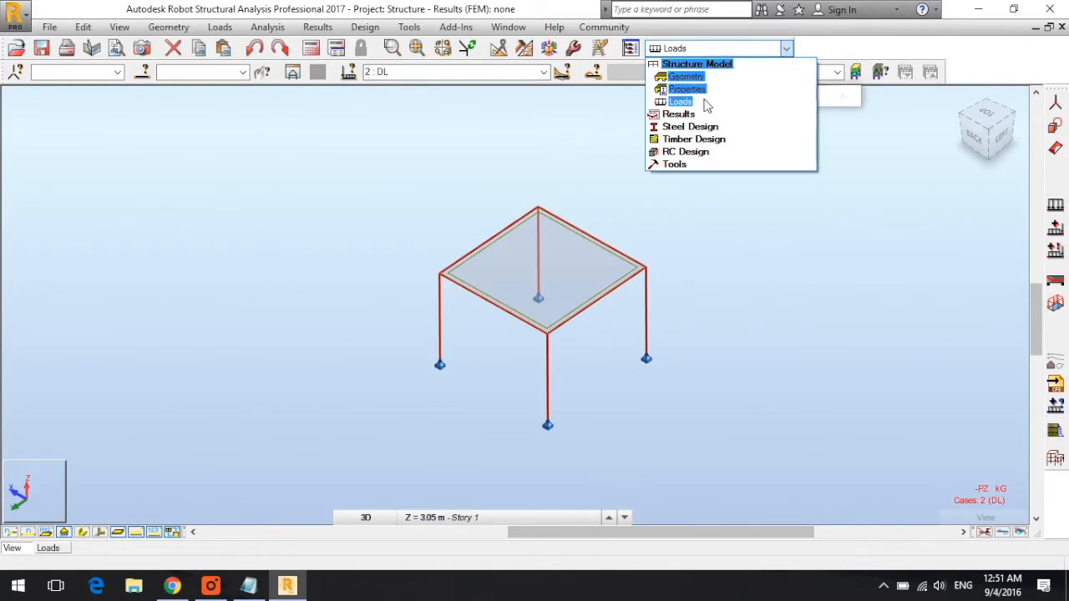
pyautogui.moveTo(687, 106)
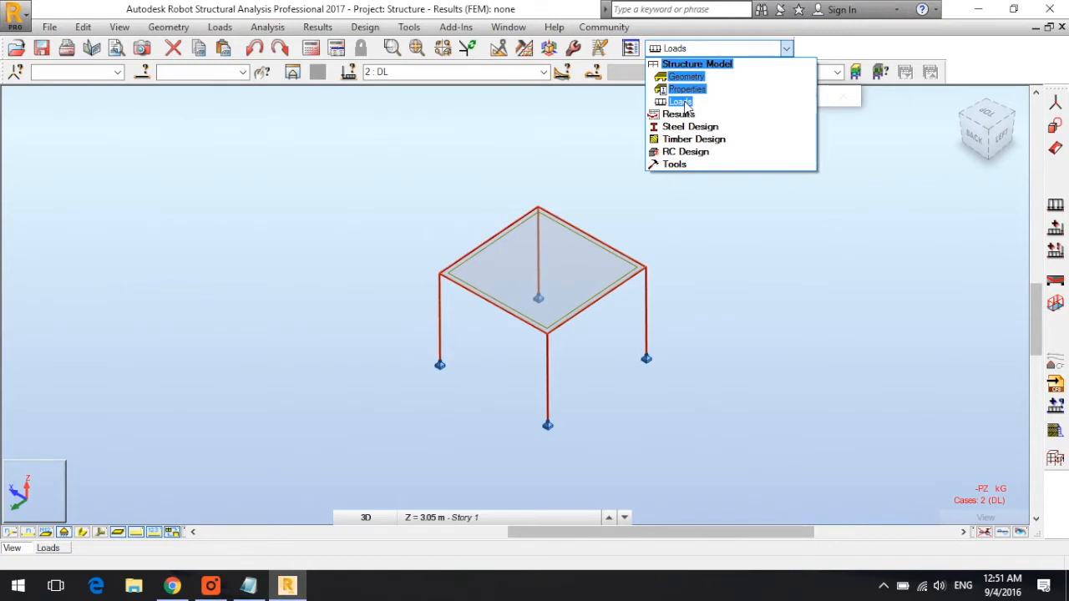
# Stay in the Loads layout and show the bar load types for case DL
pyautogui.click(680, 101)
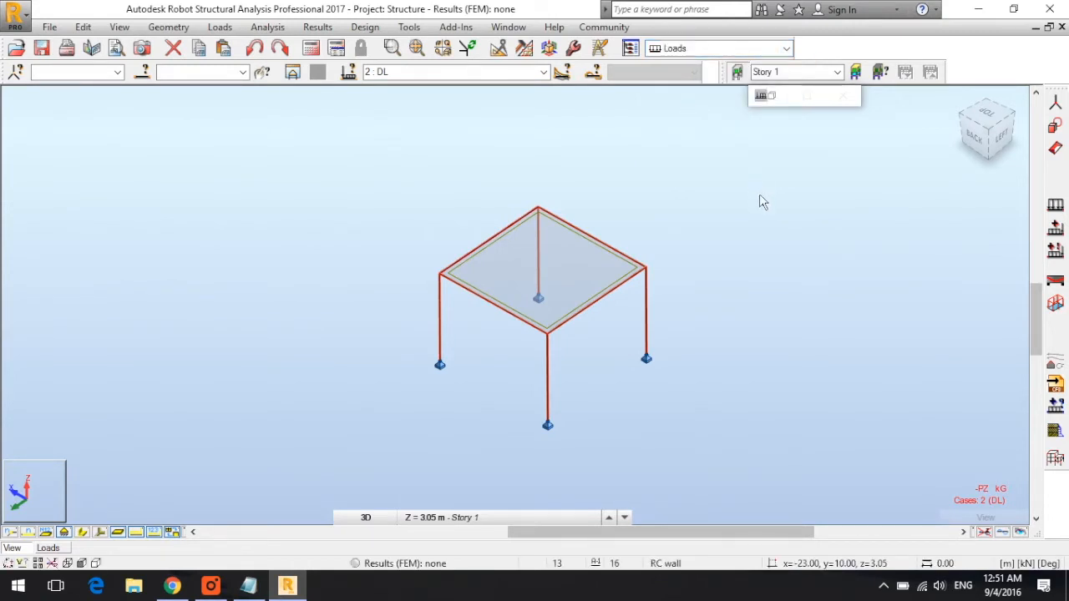
pyautogui.moveTo(827, 226)
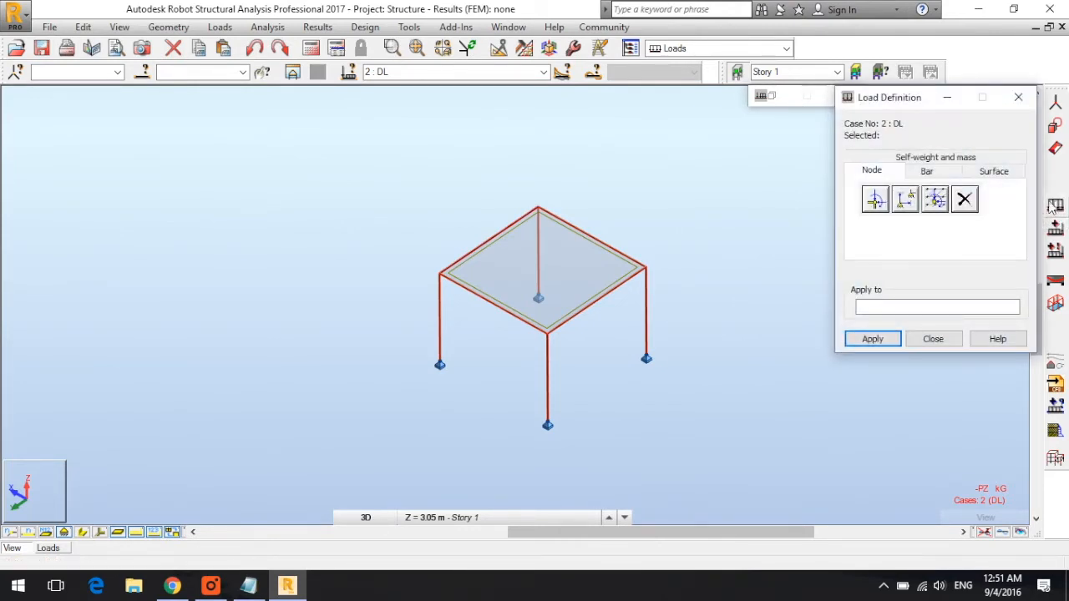
pyautogui.click(926, 170)
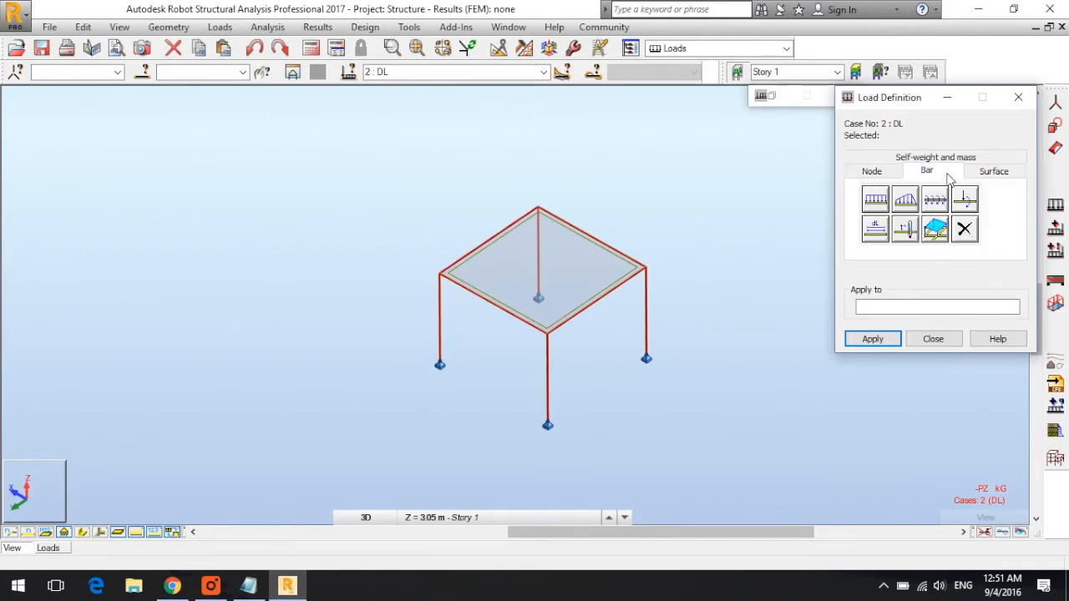
pyautogui.moveTo(927, 196)
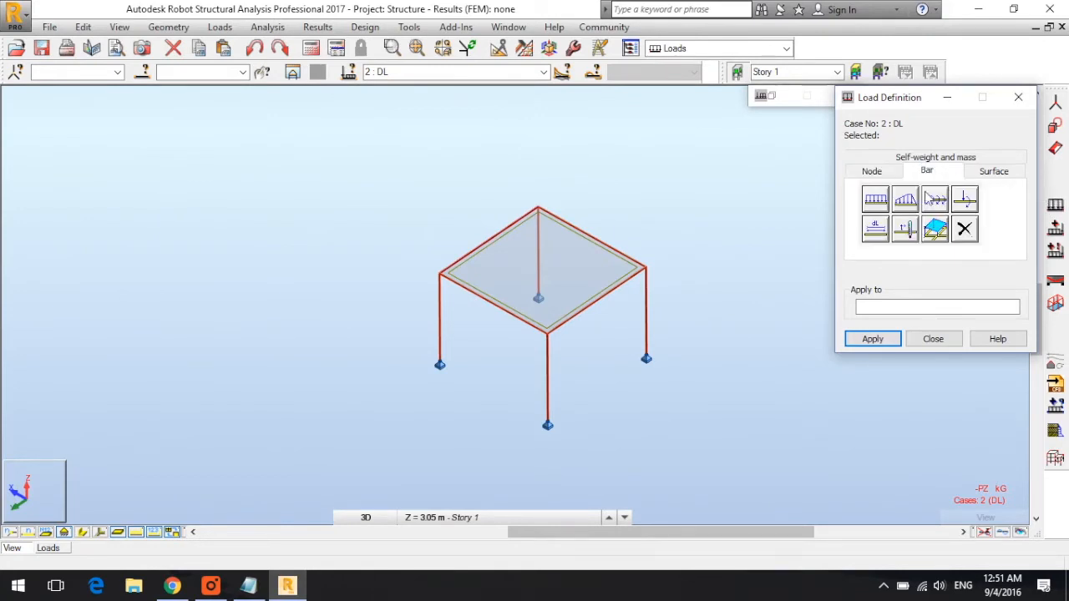
pyautogui.moveTo(875, 199)
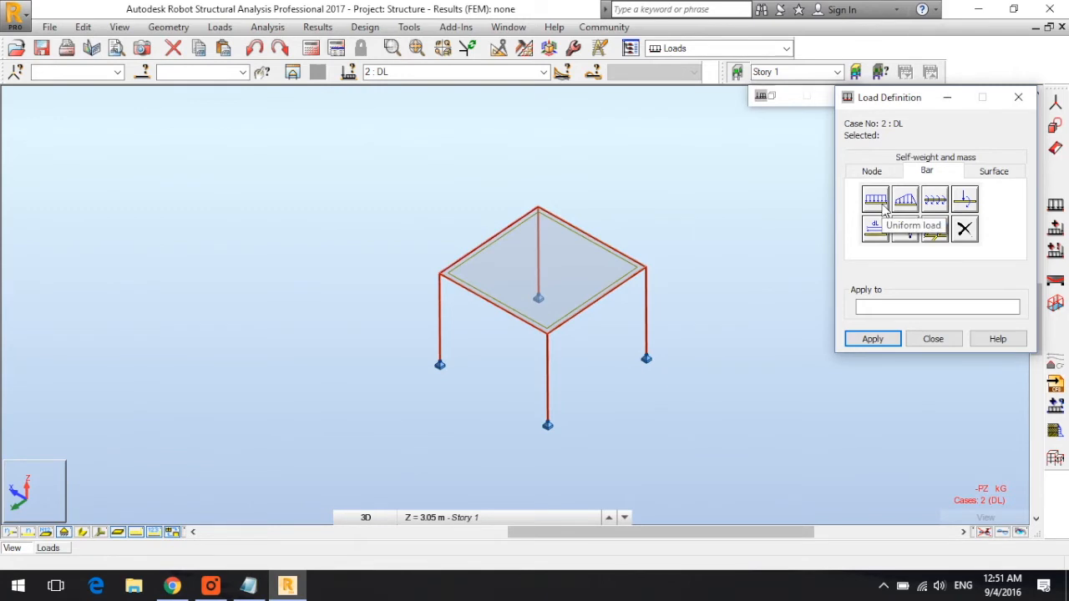
pyautogui.moveTo(907, 199)
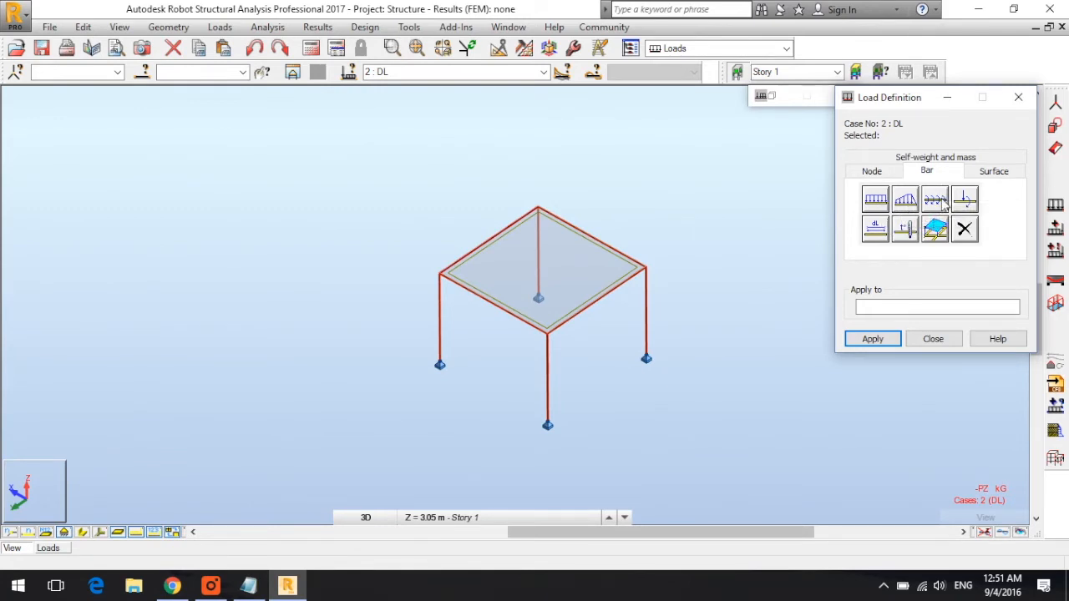
pyautogui.moveTo(965, 198)
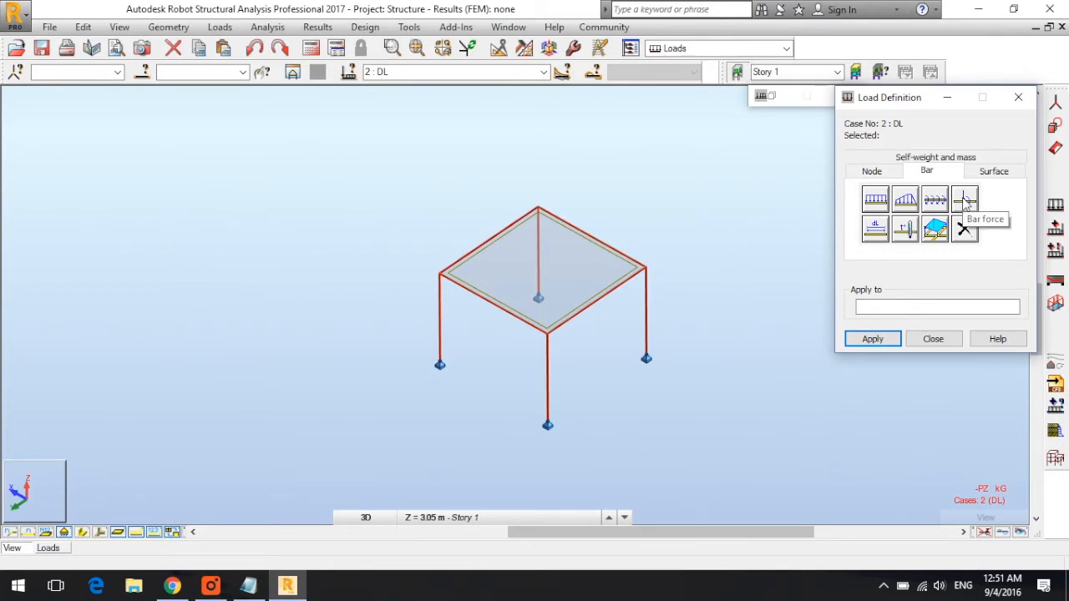
pyautogui.moveTo(995, 201)
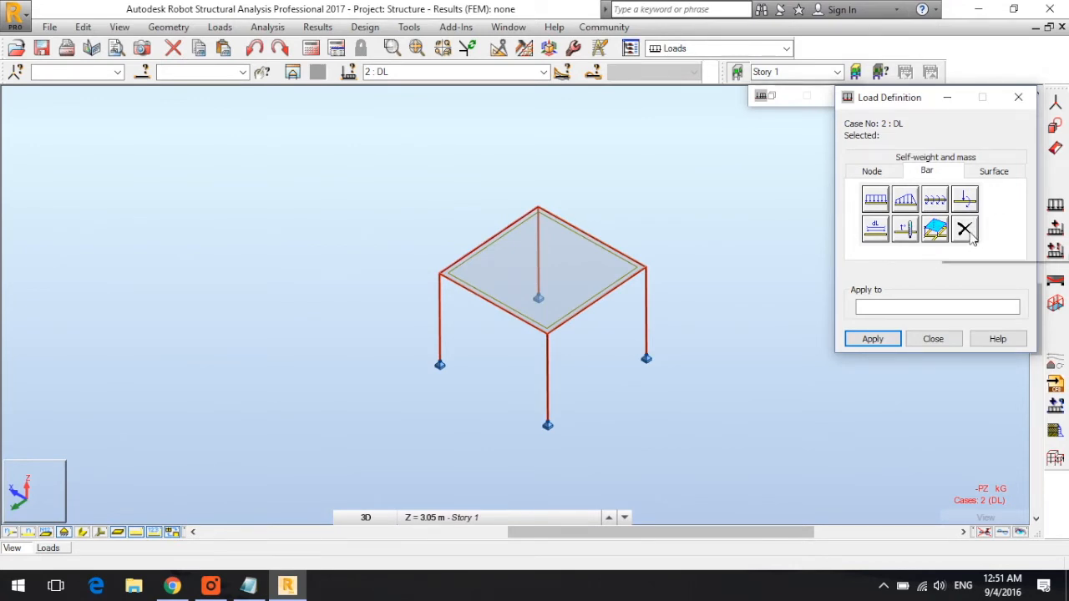
pyautogui.moveTo(965, 228)
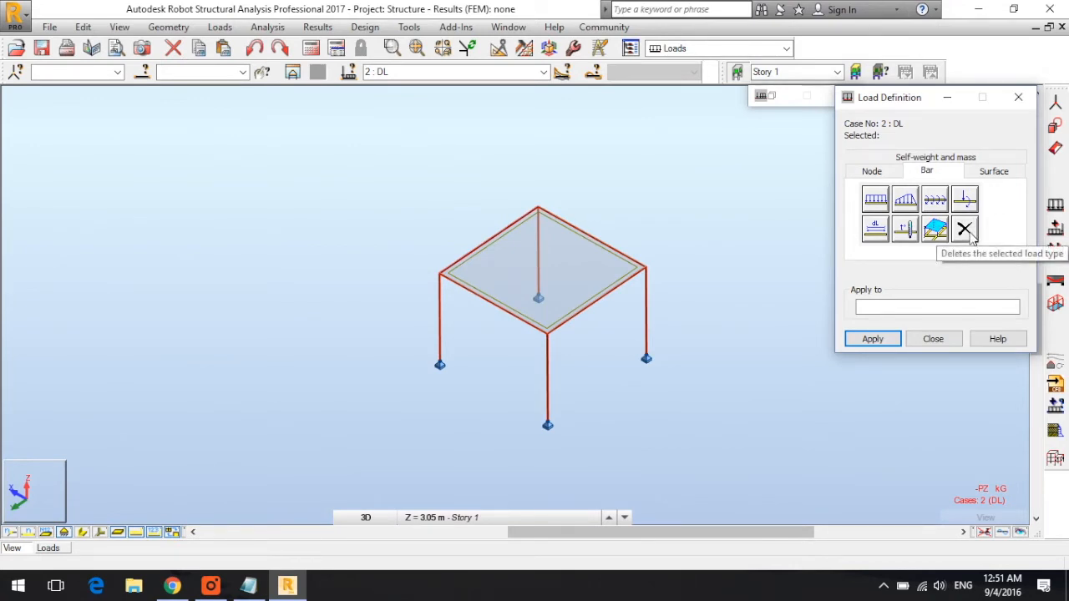
pyautogui.moveTo(998, 249)
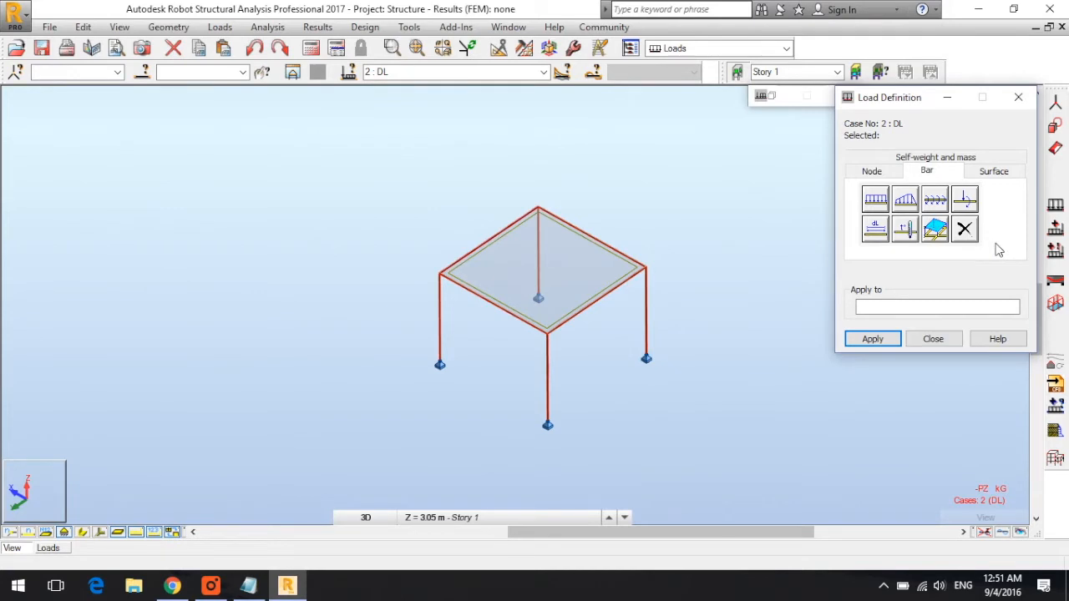
pyautogui.moveTo(907, 288)
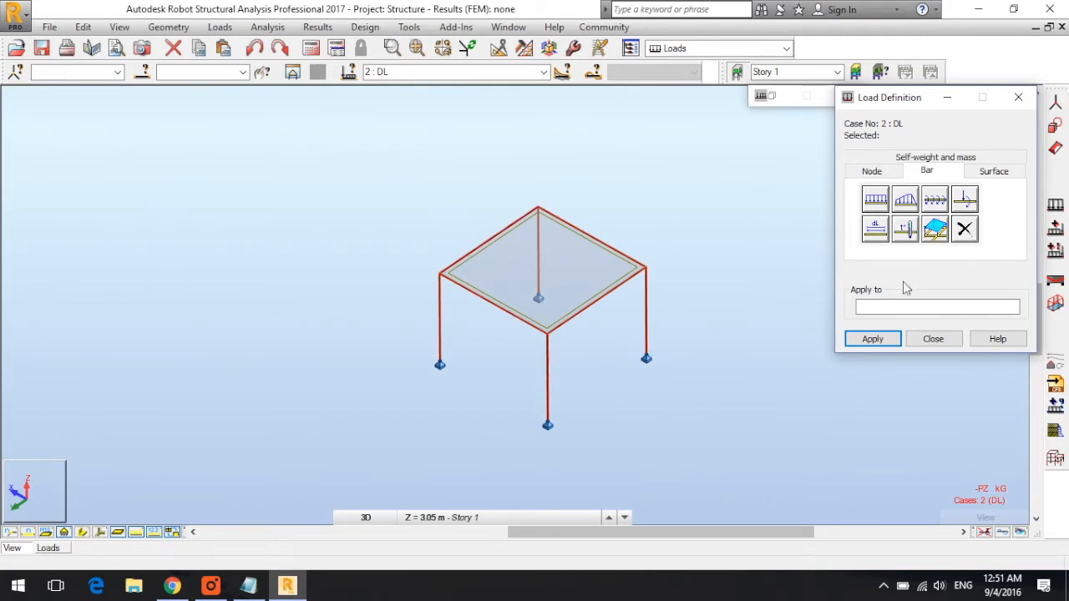
pyautogui.moveTo(875, 199)
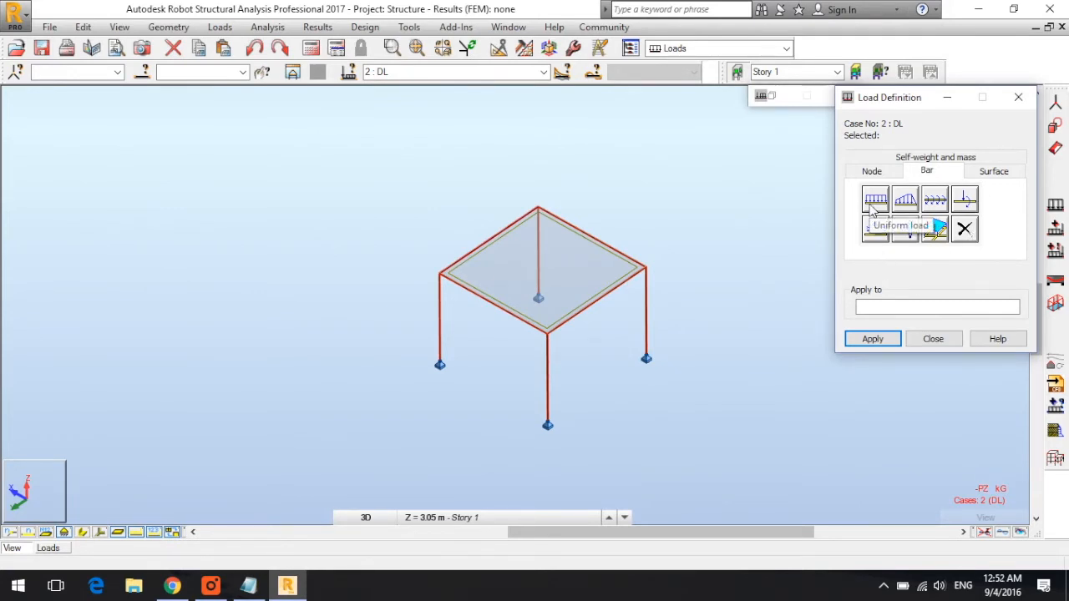
# Define a uniform bar load of Z = -10 kN/m in global coordinates and add it
pyautogui.click(875, 199)
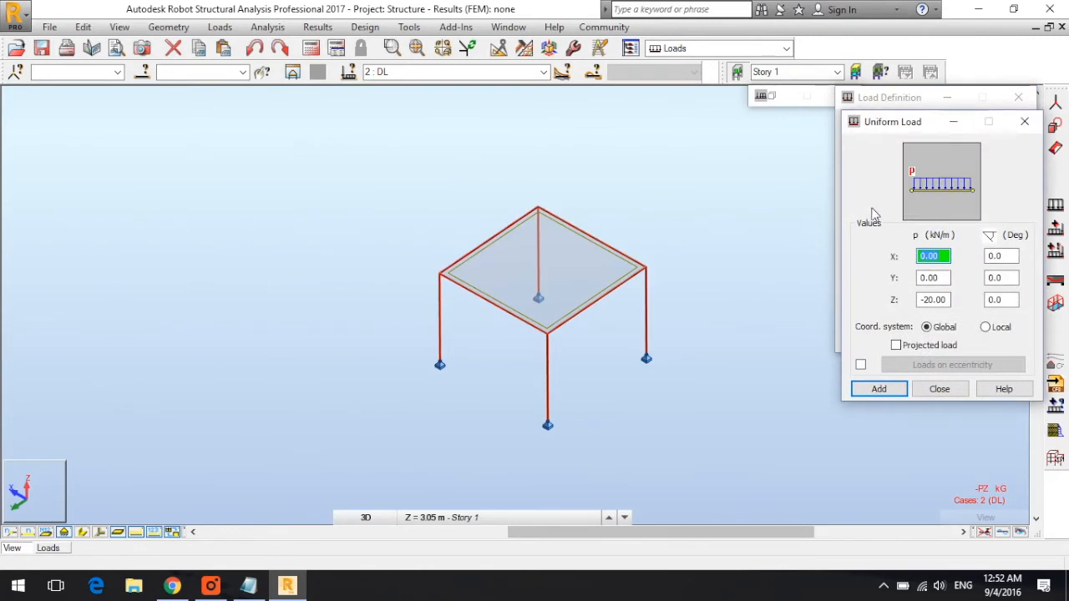
pyautogui.click(933, 299)
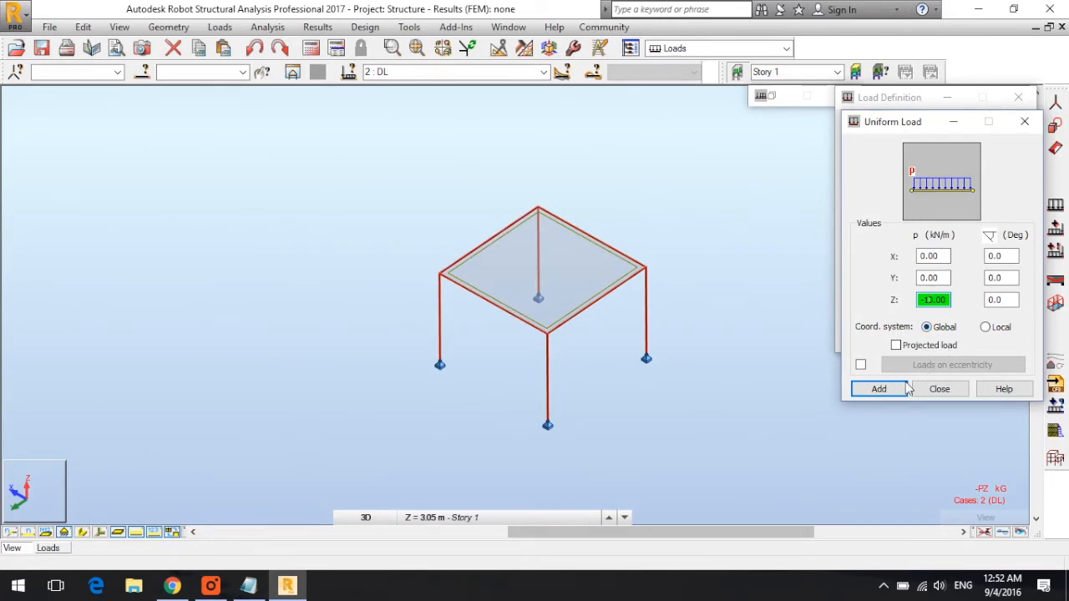
pyautogui.click(878, 389)
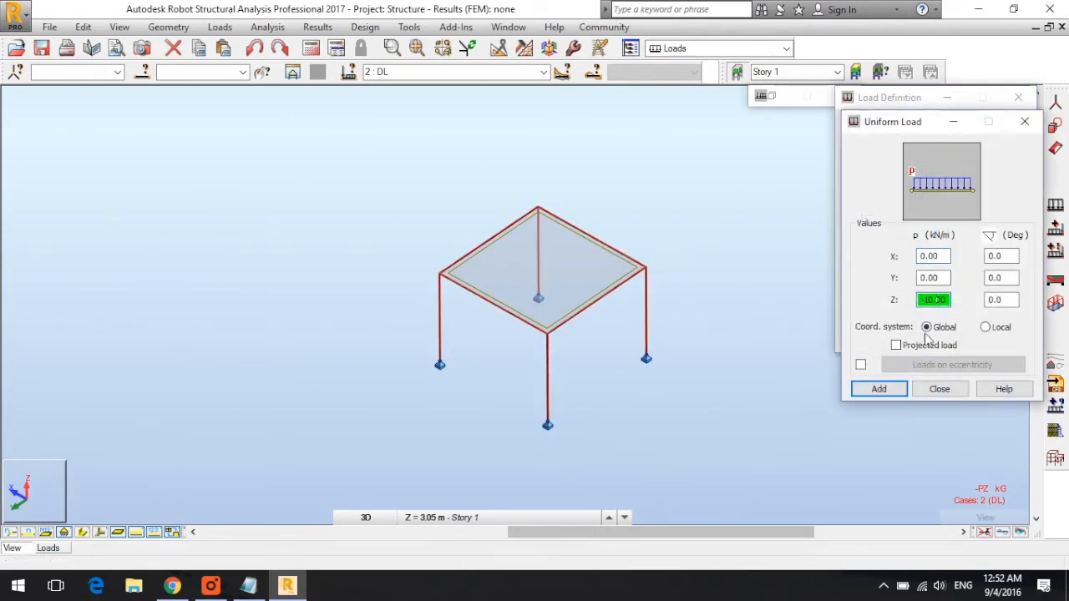
pyautogui.click(879, 389)
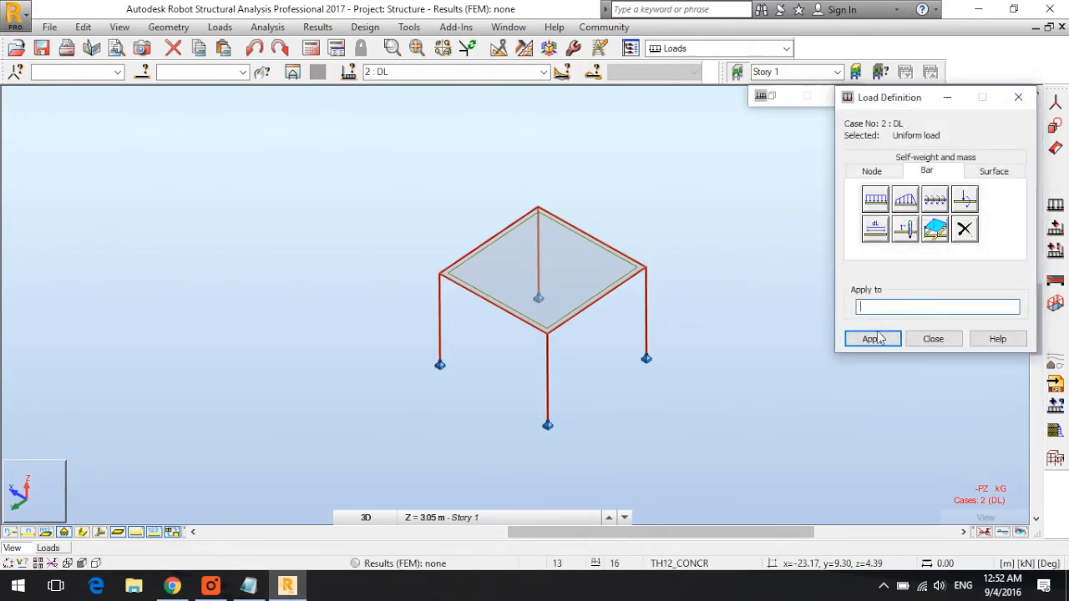
# Apply the pZ=-10 uniform load to two adjoining top beams and orbit to check them
pyautogui.click(593, 234)
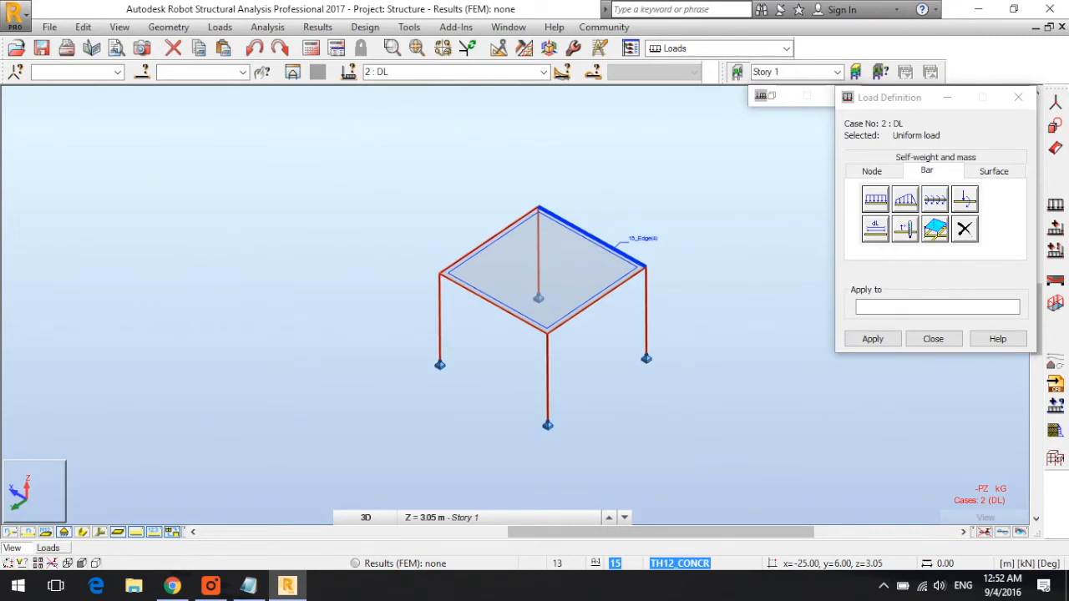
pyautogui.click(872, 338)
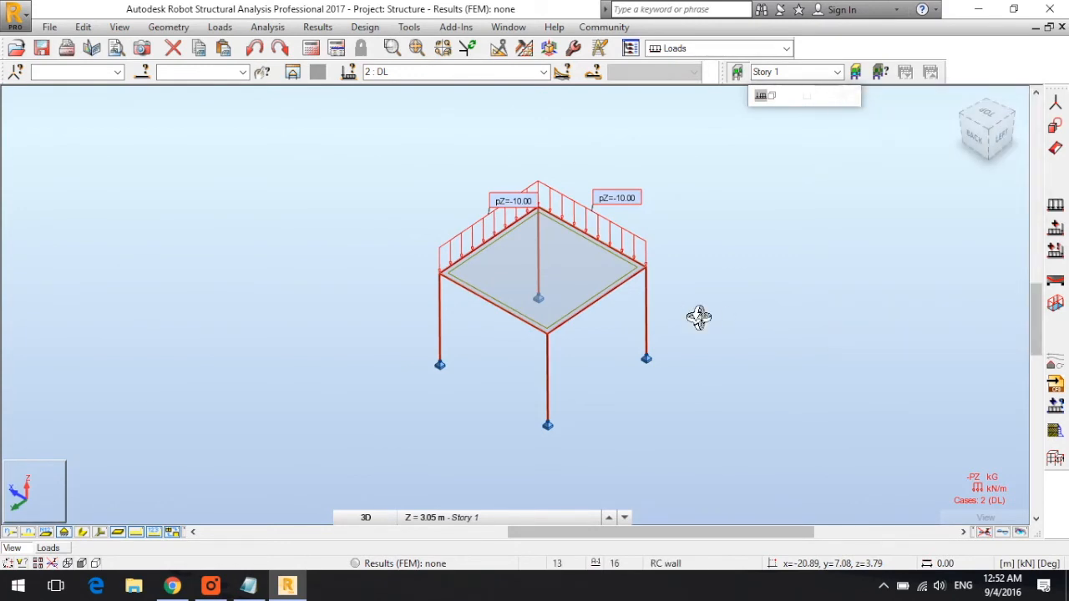
pyautogui.moveTo(699, 317); pyautogui.dragTo(668, 349)
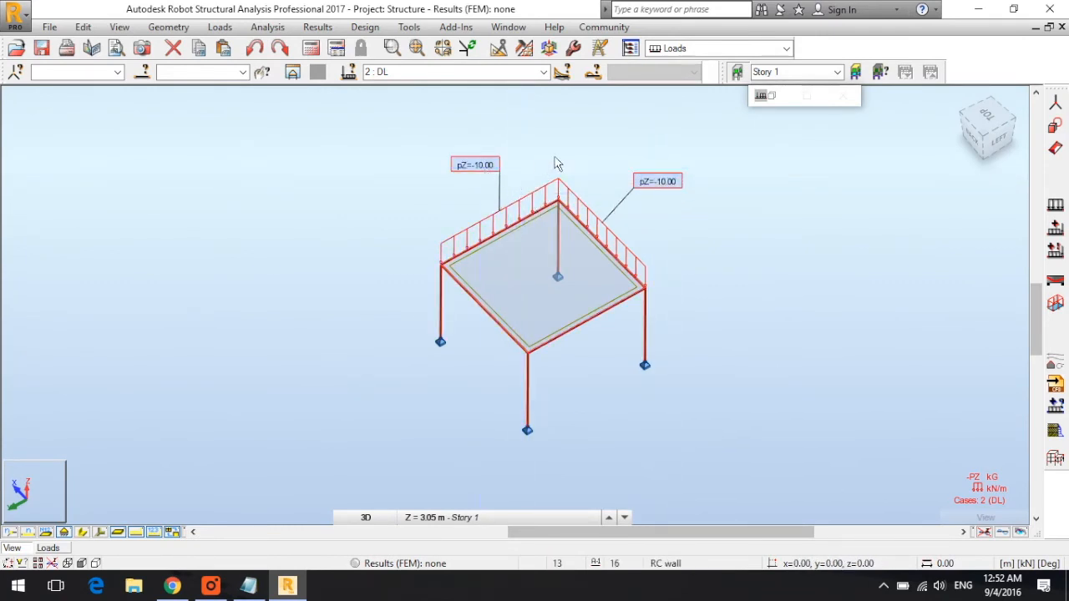
pyautogui.click(527, 342)
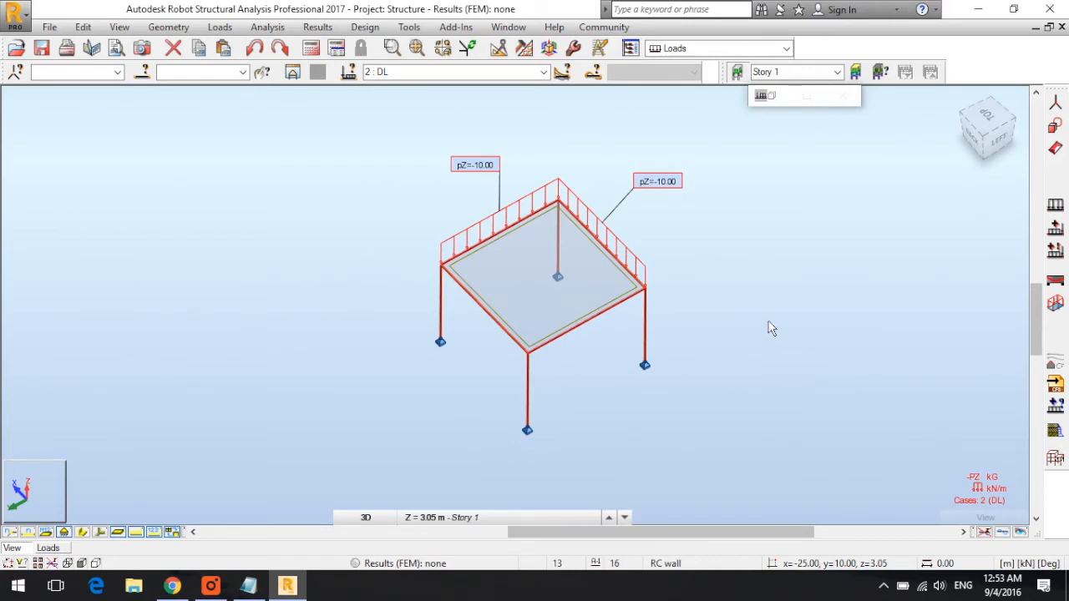
pyautogui.moveTo(1056, 207)
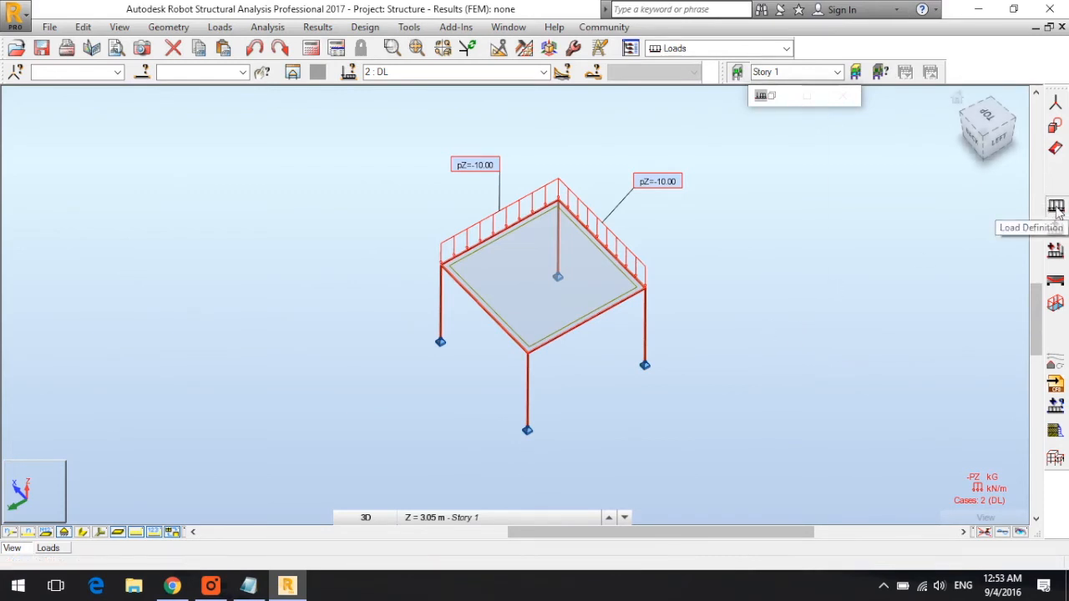
# Add a bar force FZ=-5 at relative x = 0.50 on a top beam
pyautogui.click(1055, 207)
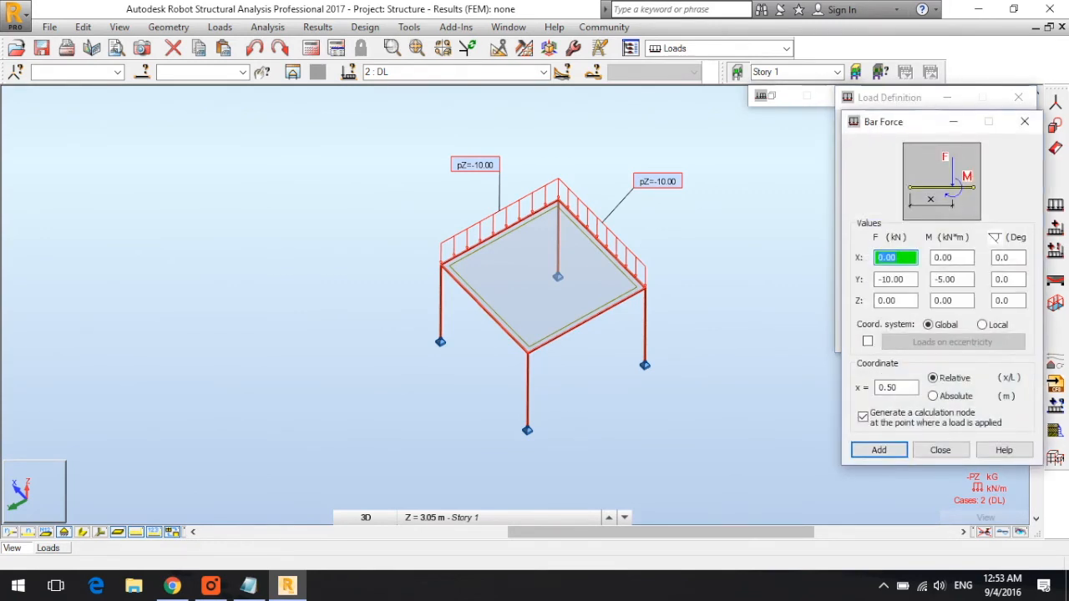
pyautogui.click(952, 279)
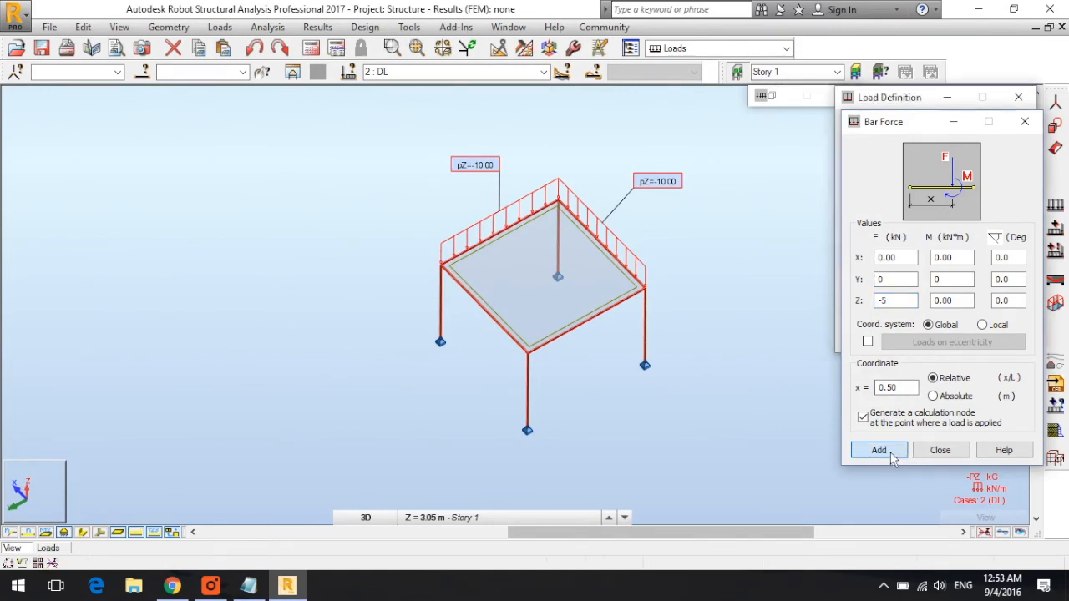
pyautogui.click(879, 450)
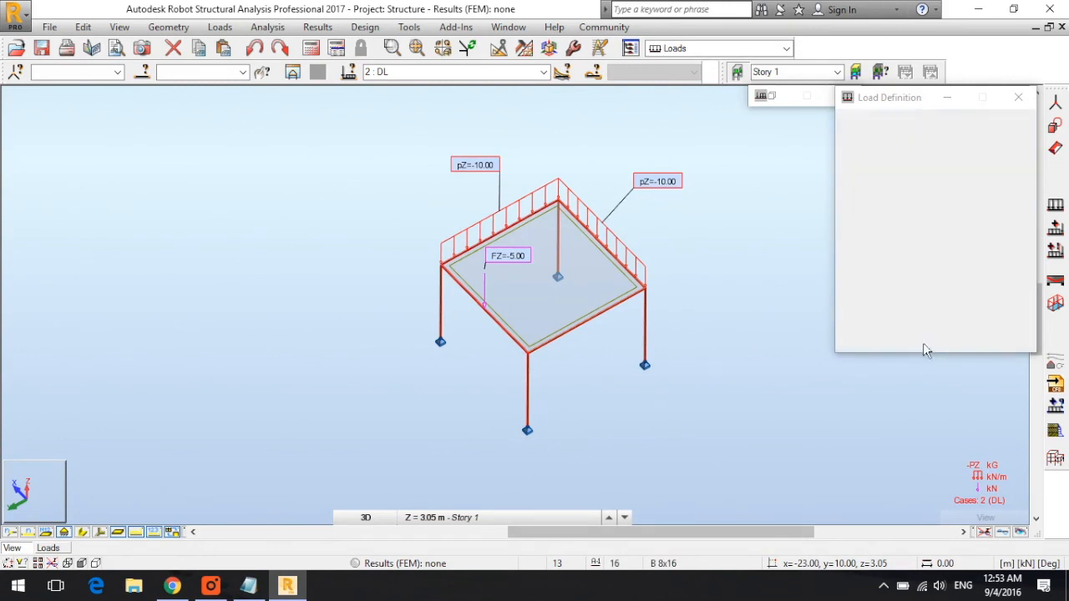
pyautogui.click(1019, 97)
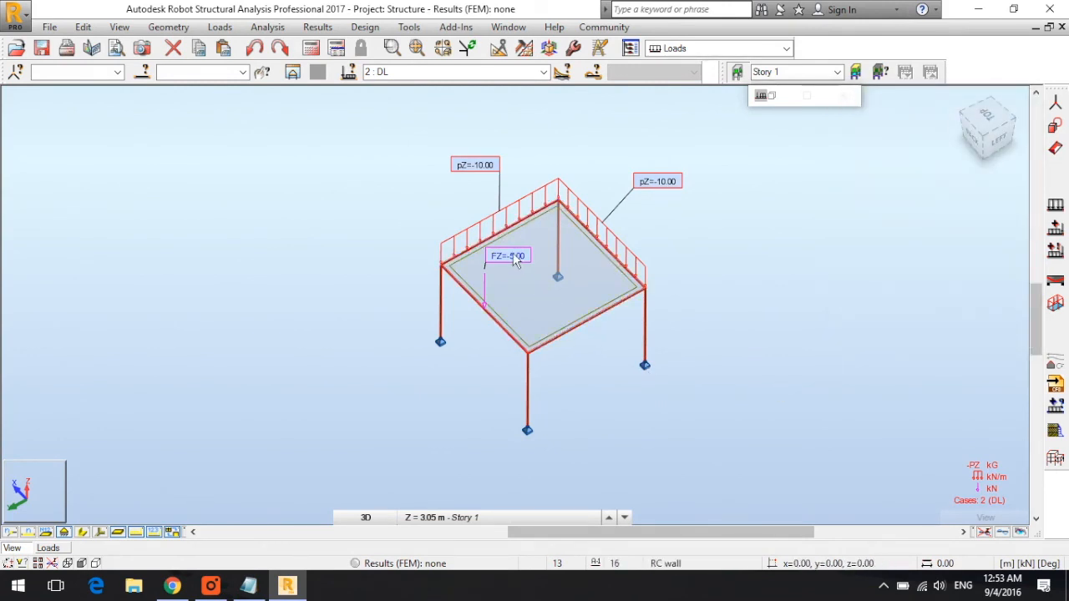